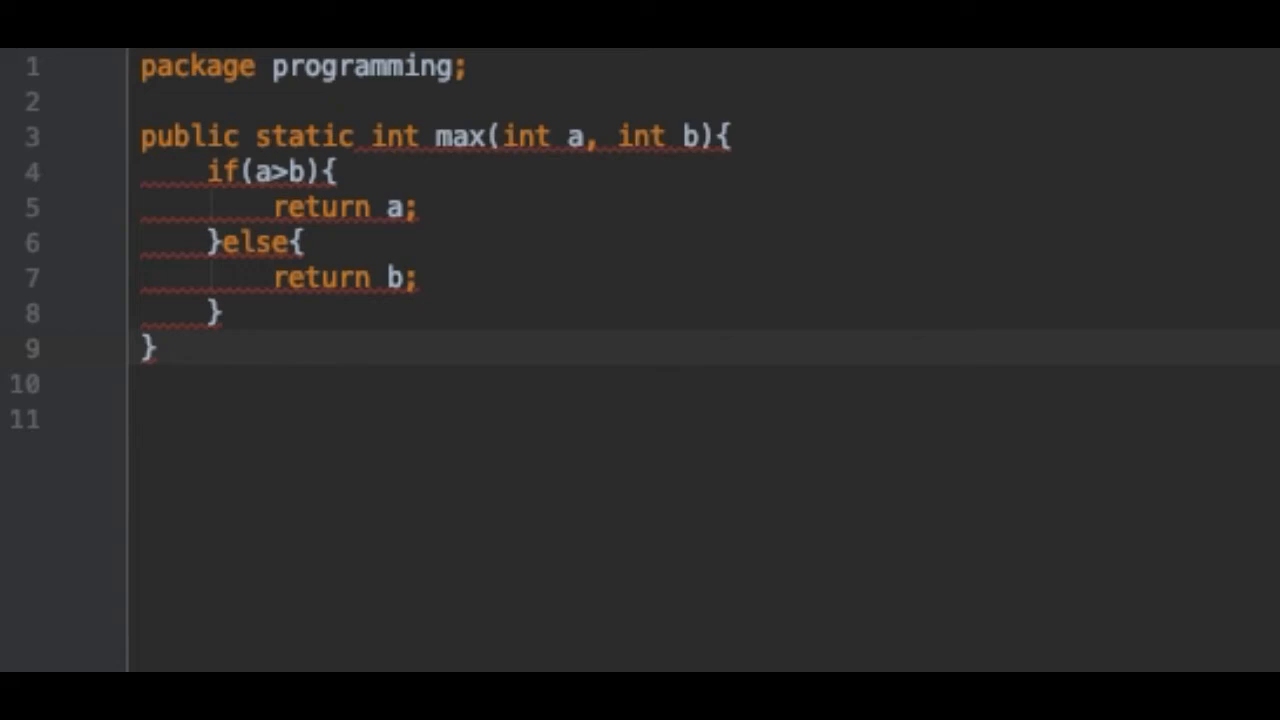
Add 'class Operation{' after the package statement so the max method sits inside a class
{"action": "left_click_drag", "start_coordinate": [140, 136], "coordinate": [150, 348]}
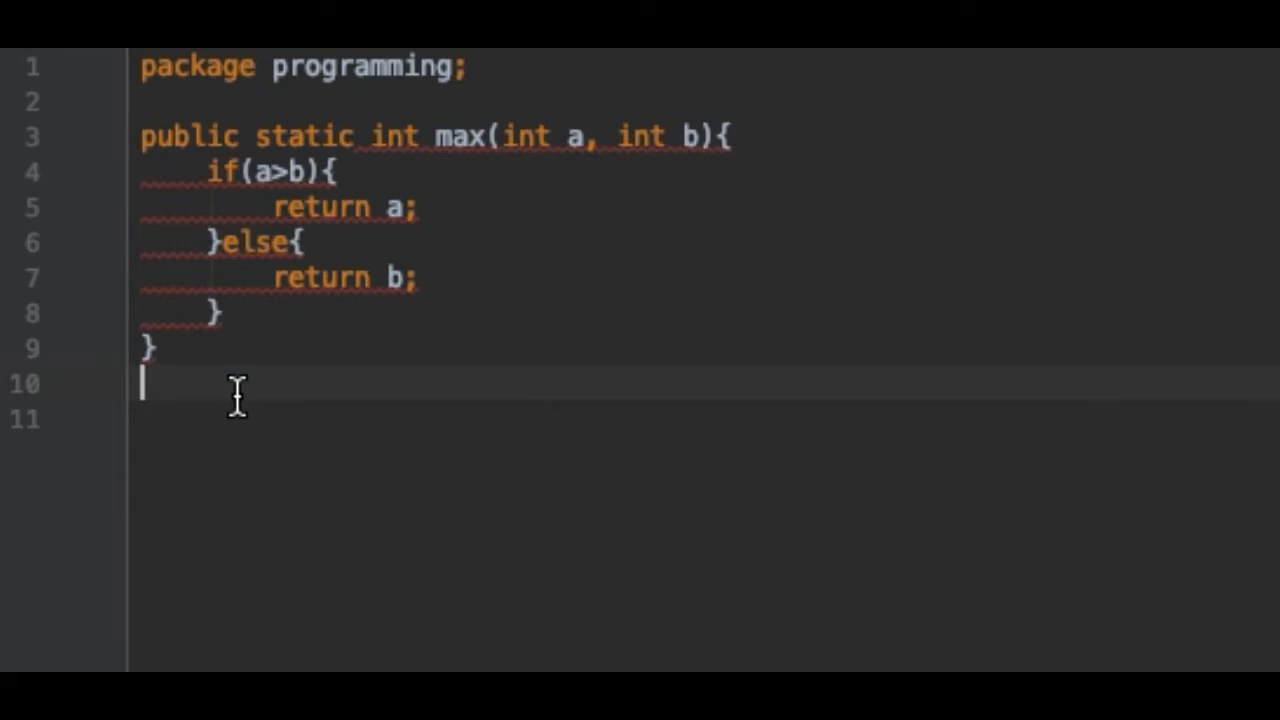
{"action": "mouse_move", "coordinate": [204, 304]}
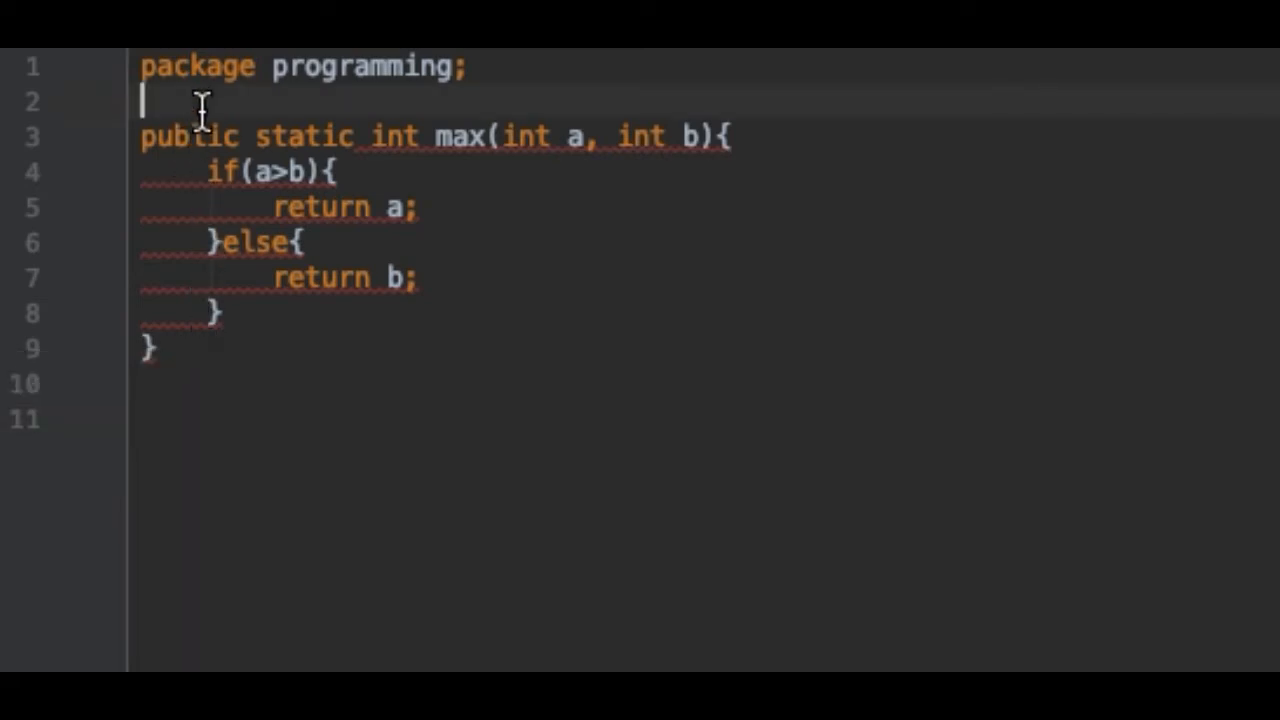
{"action": "type", "text": "class"}
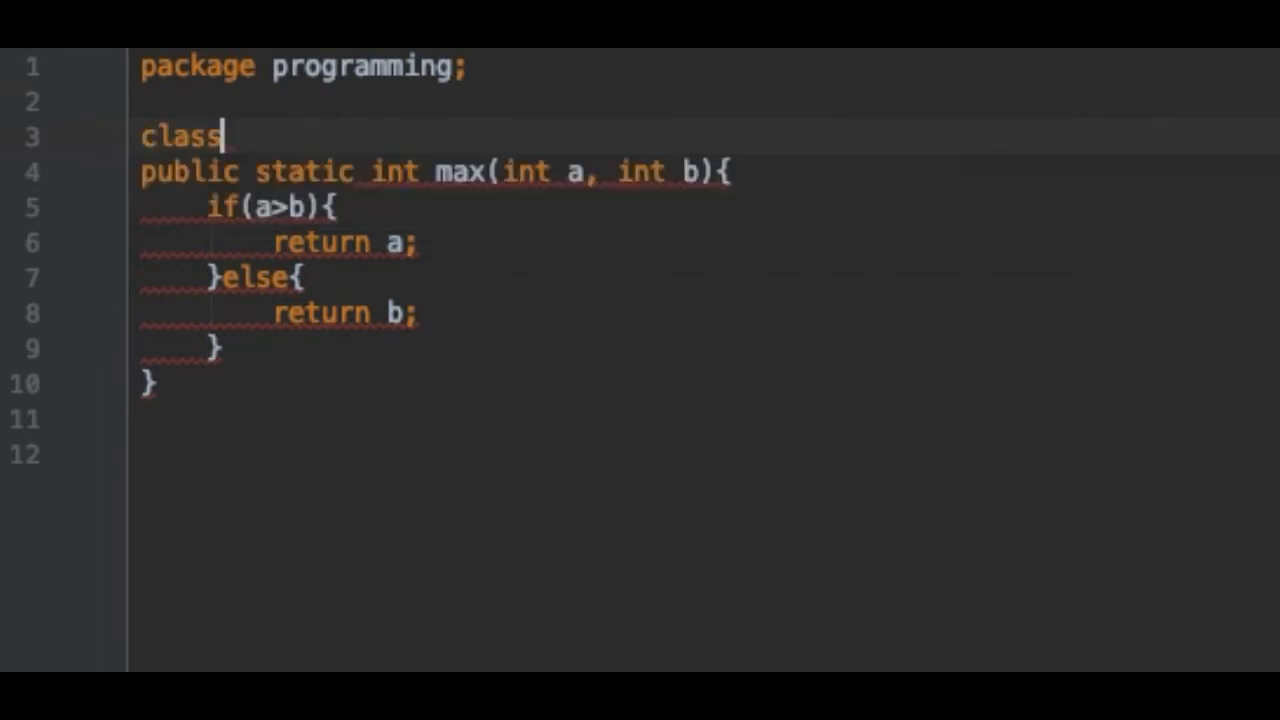
{"action": "type", "text": "Operation"}
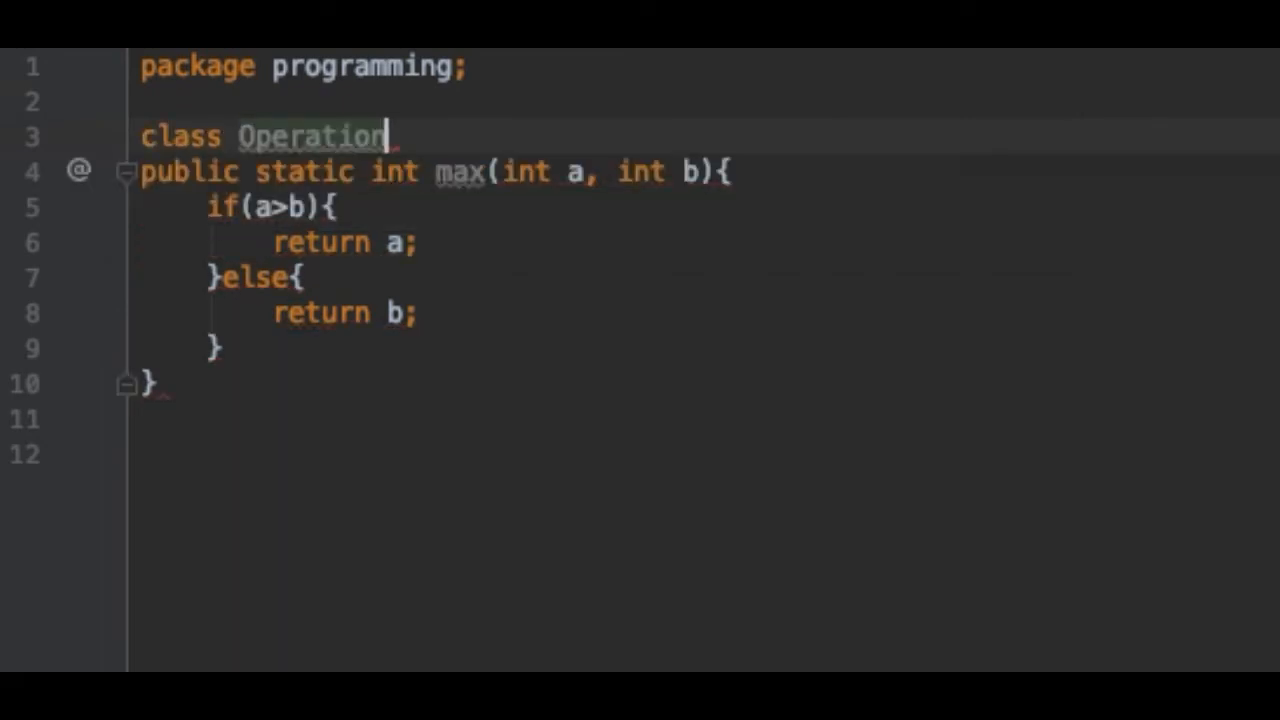
{"action": "type", "text": "{"}
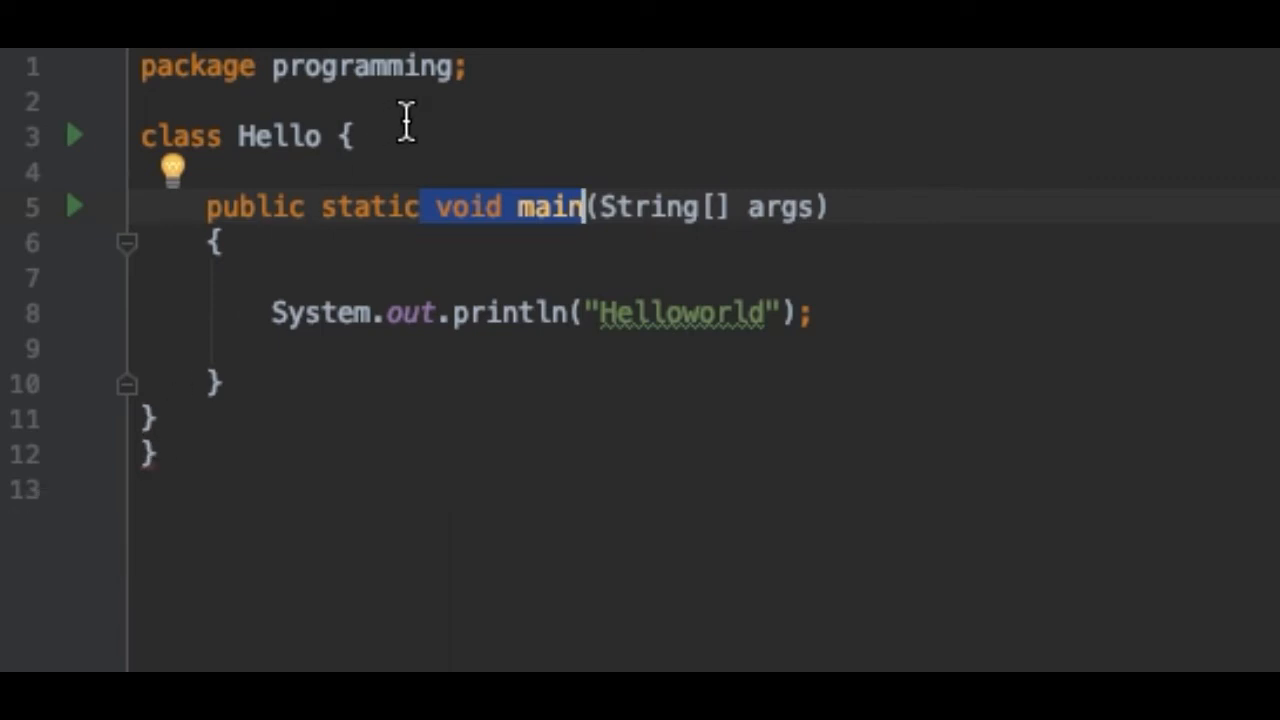
Delete the stray closing brace '}' on line 12 of the Hello class file
{"action": "left_click", "coordinate": [144, 452]}
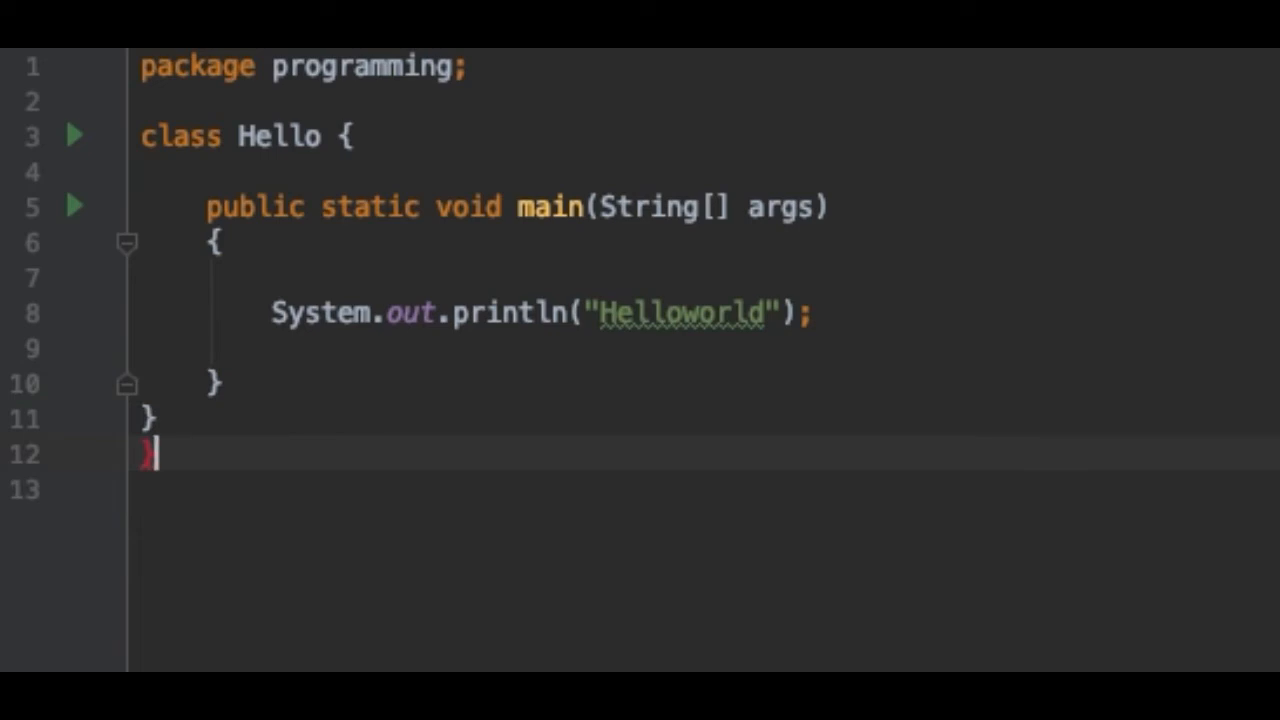
{"action": "key", "text": "Backspace"}
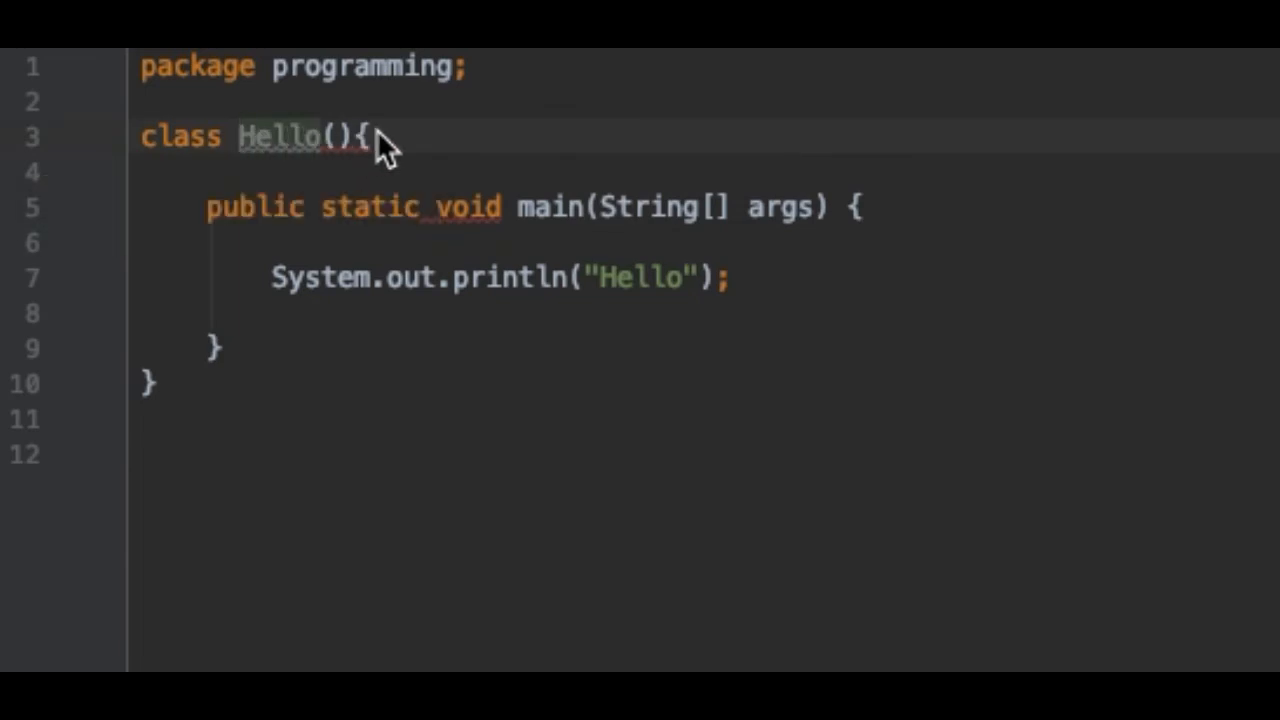
Remove the '()' after Hello so the declaration reads 'class Hello{'
{"action": "left_click", "coordinate": [364, 136]}
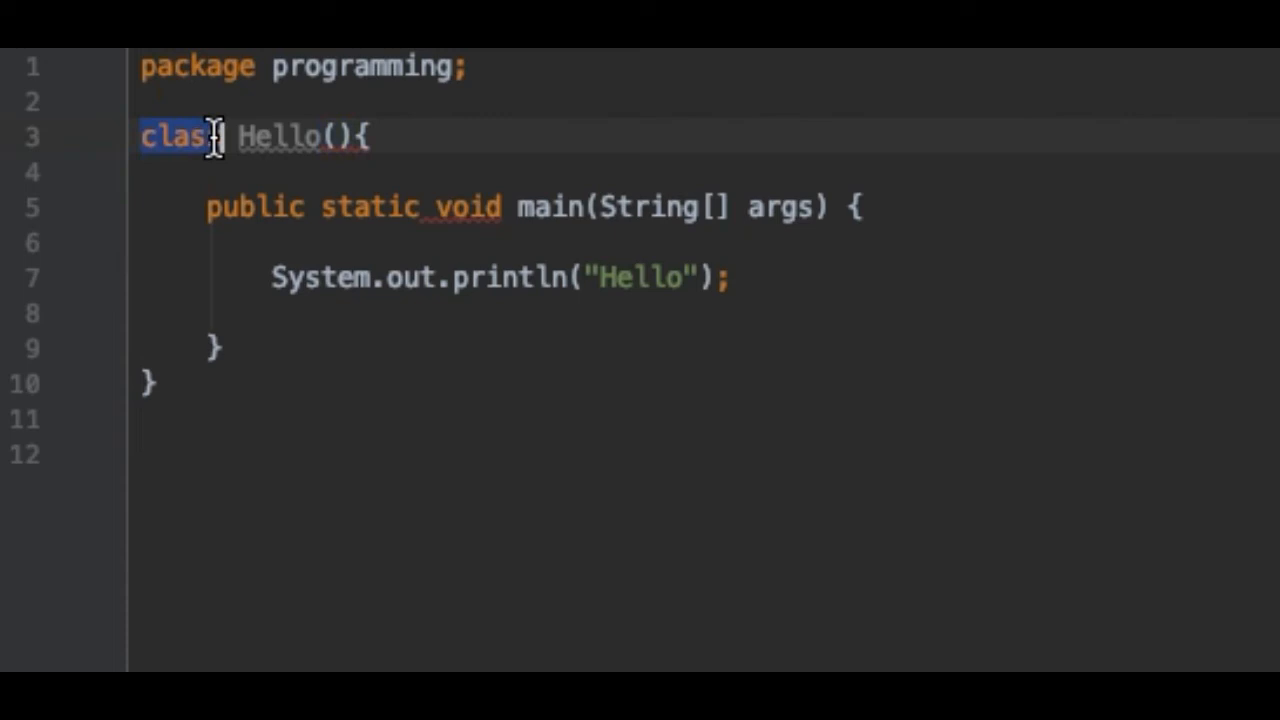
{"action": "double_click", "coordinate": [284, 136]}
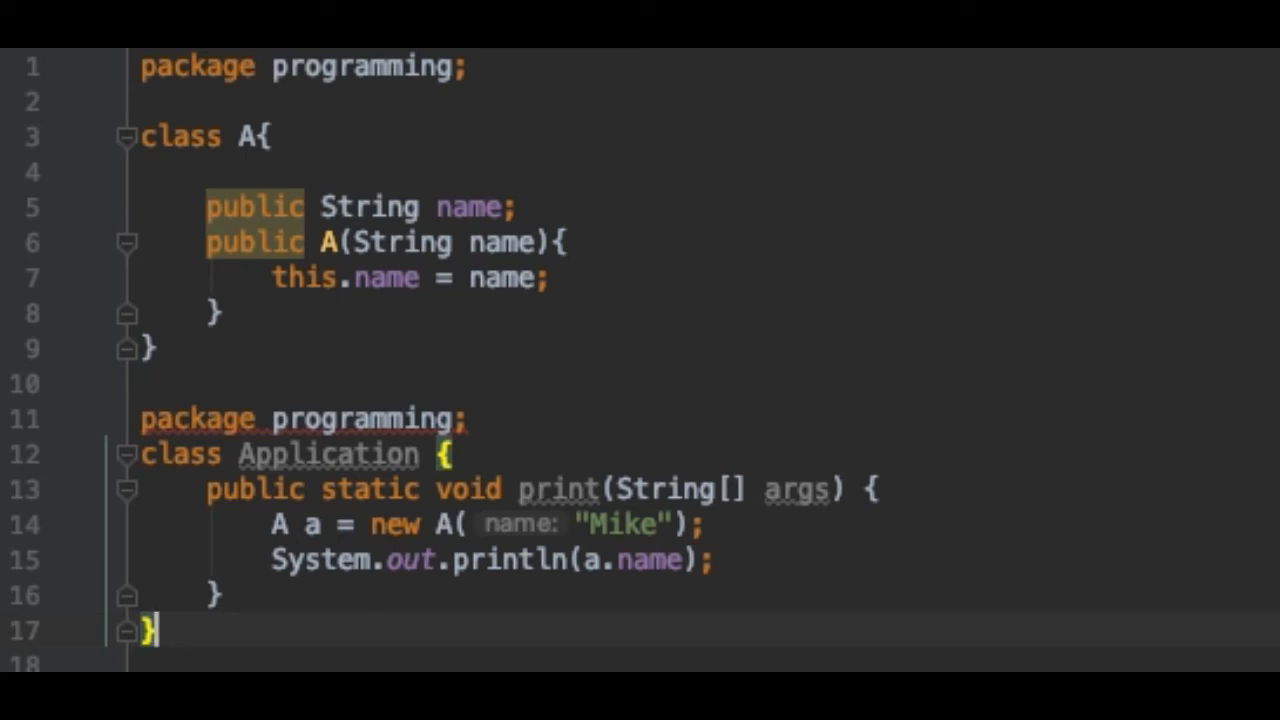
{"action": "mouse_move", "coordinate": [236, 338]}
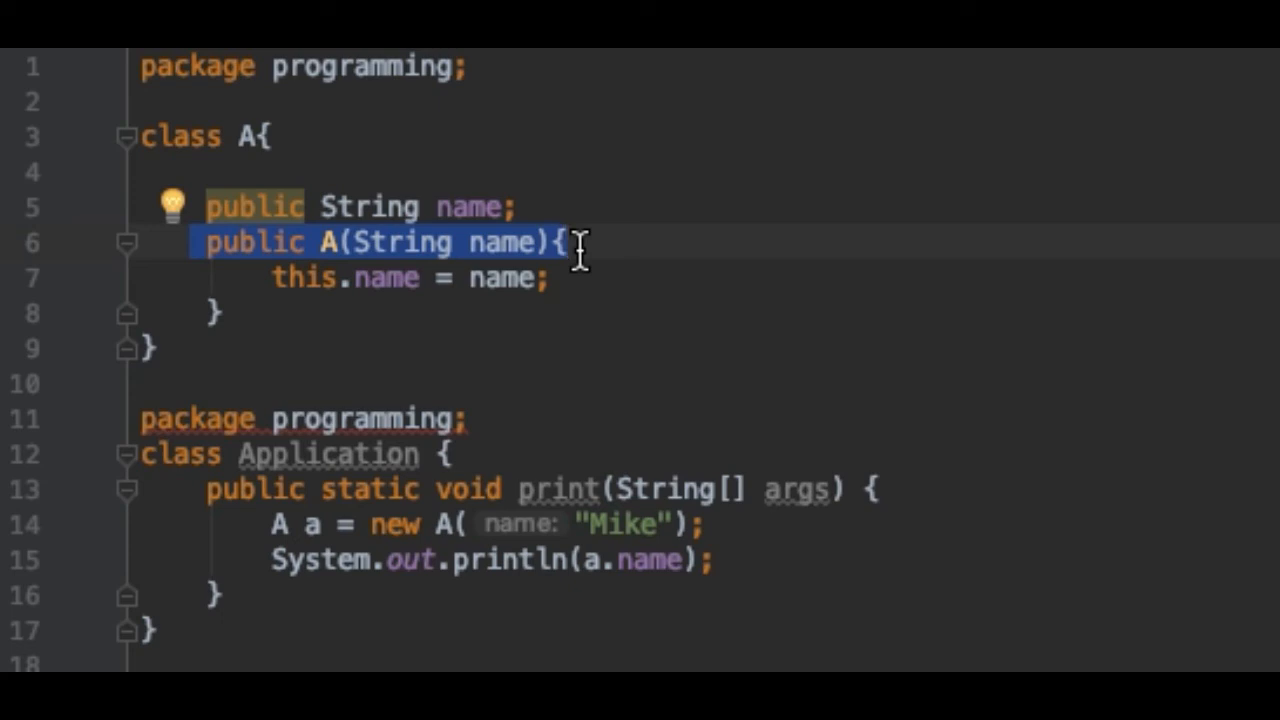
{"action": "mouse_move", "coordinate": [222, 456]}
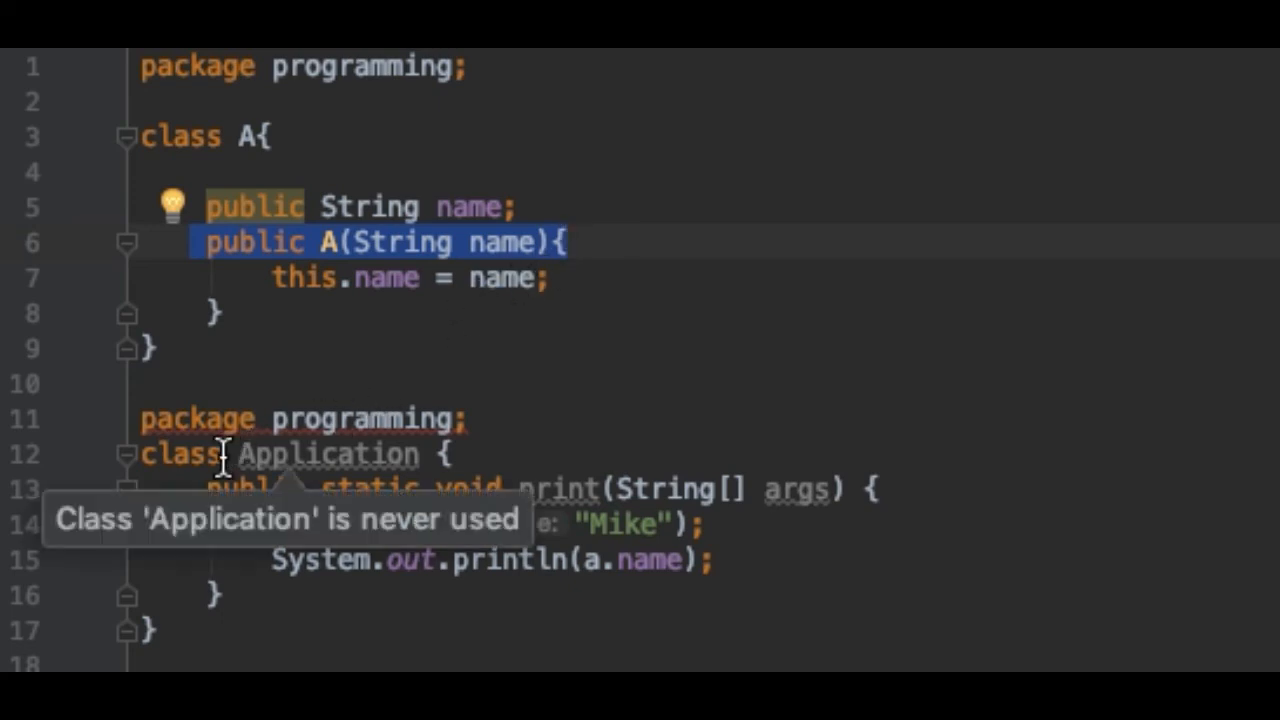
Select the duplicate 'package programming;' line above the Application class for deletion
{"action": "double_click", "coordinate": [328, 454]}
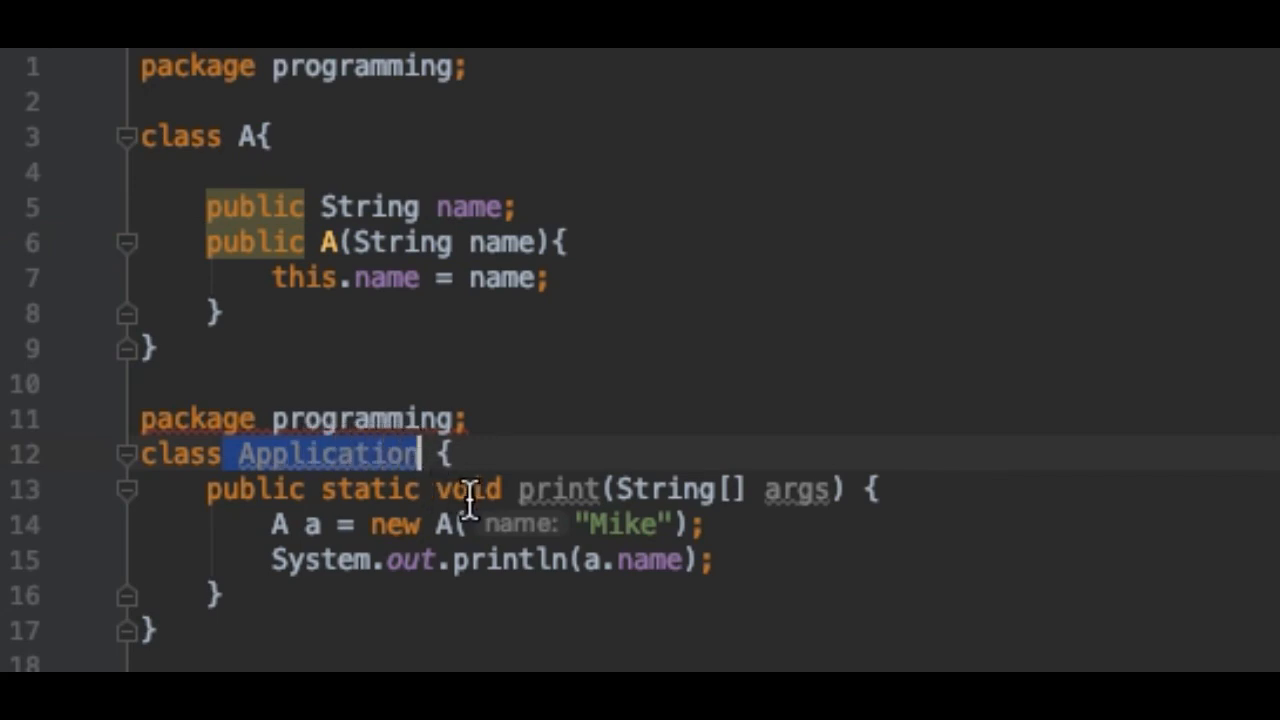
{"action": "double_click", "coordinate": [556, 488]}
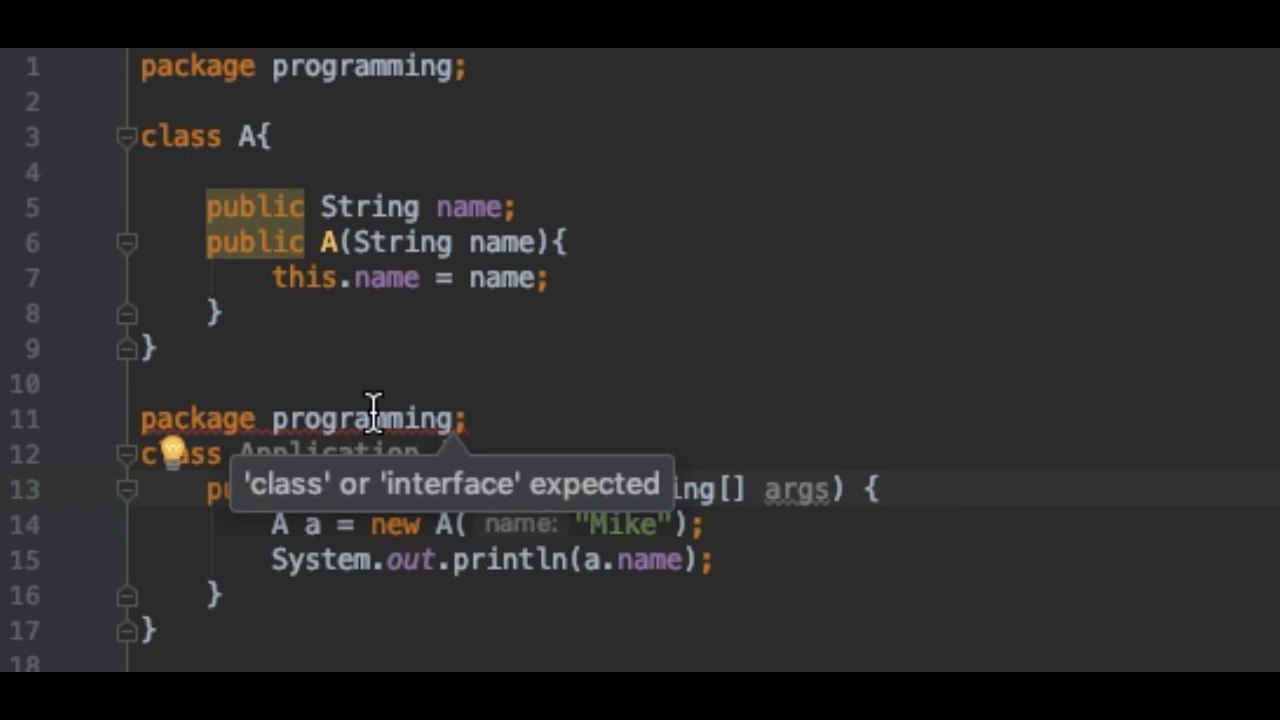
{"action": "double_click", "coordinate": [364, 418]}
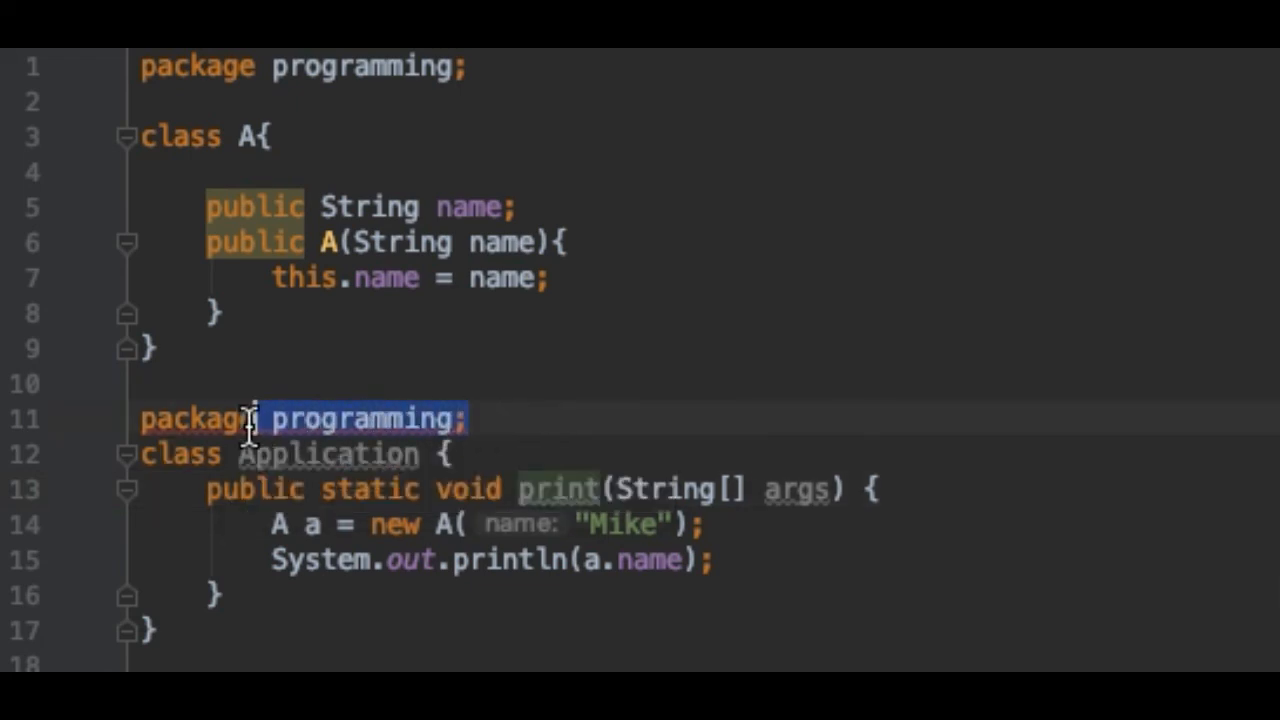